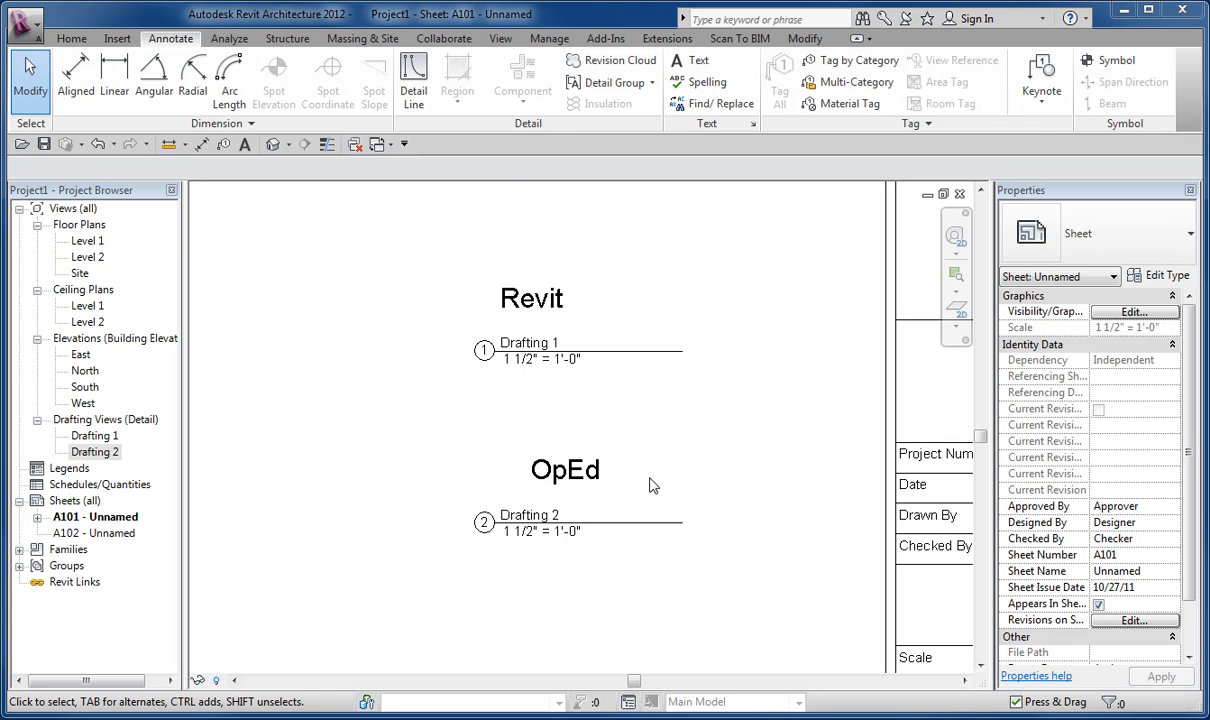
Step: Select the Drafting 1 viewport on sheet A101 to show its properties
left_click(532, 298)
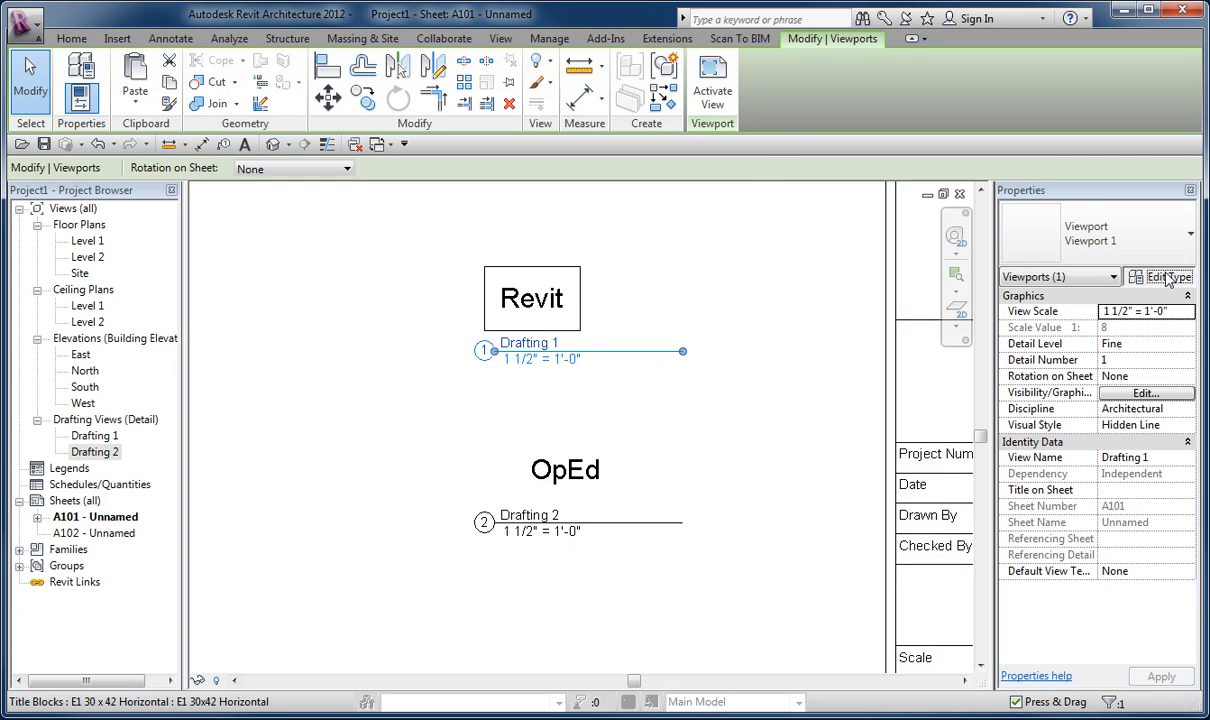
left_click(1160, 276)
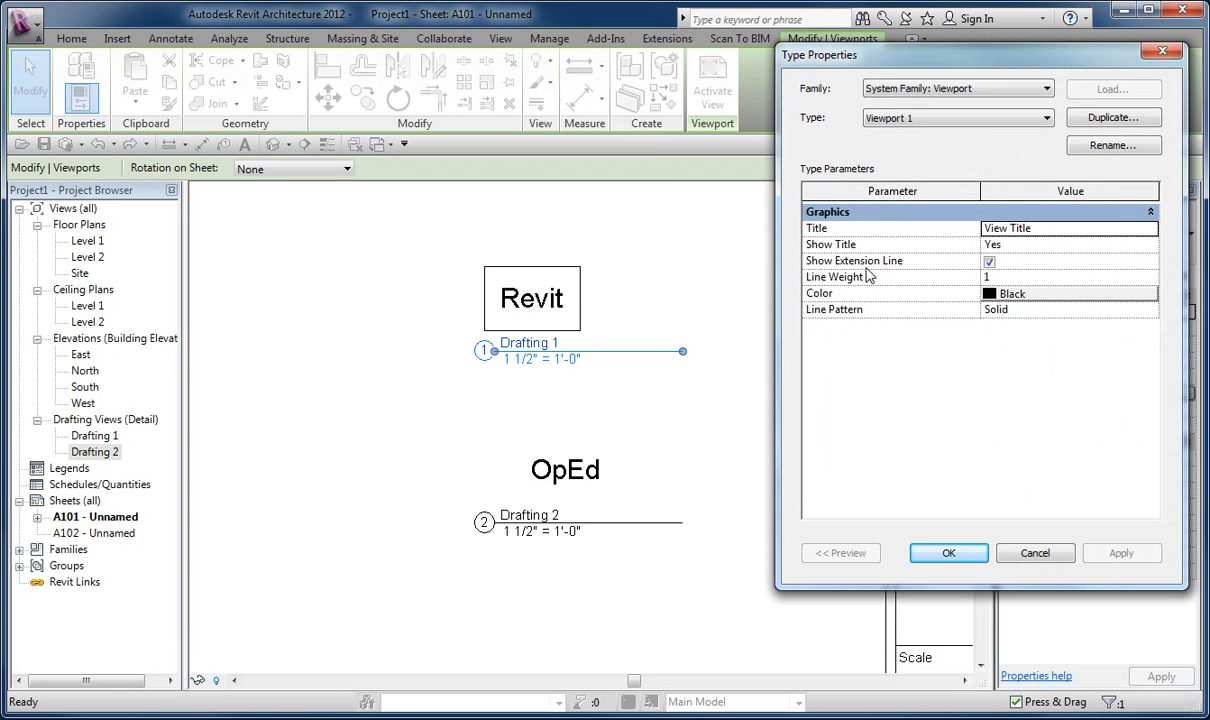
left_click(1060, 244)
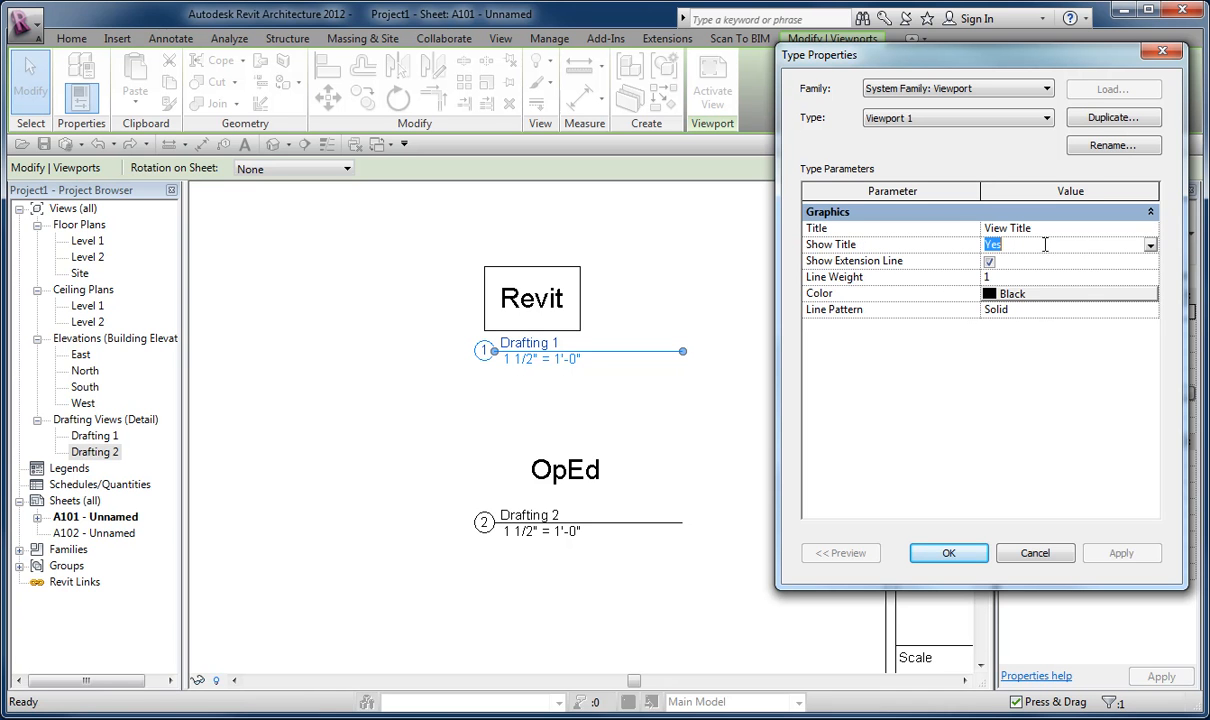
left_click(1148, 244)
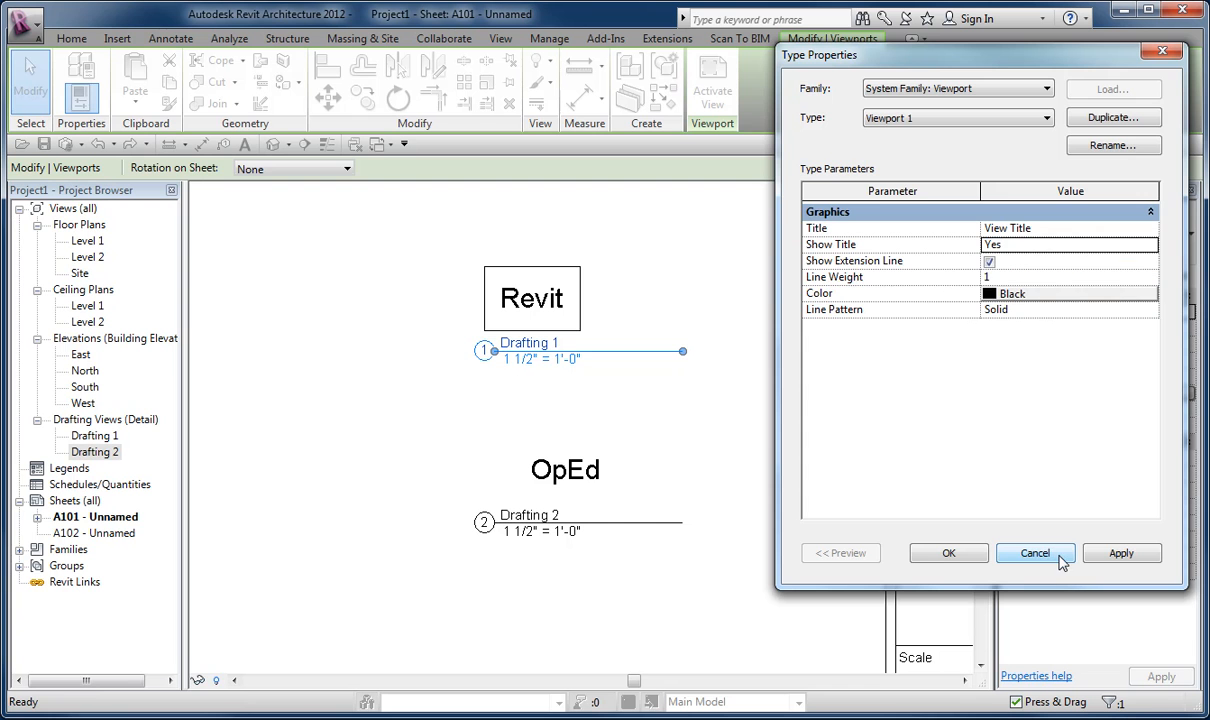
left_click(1034, 552)
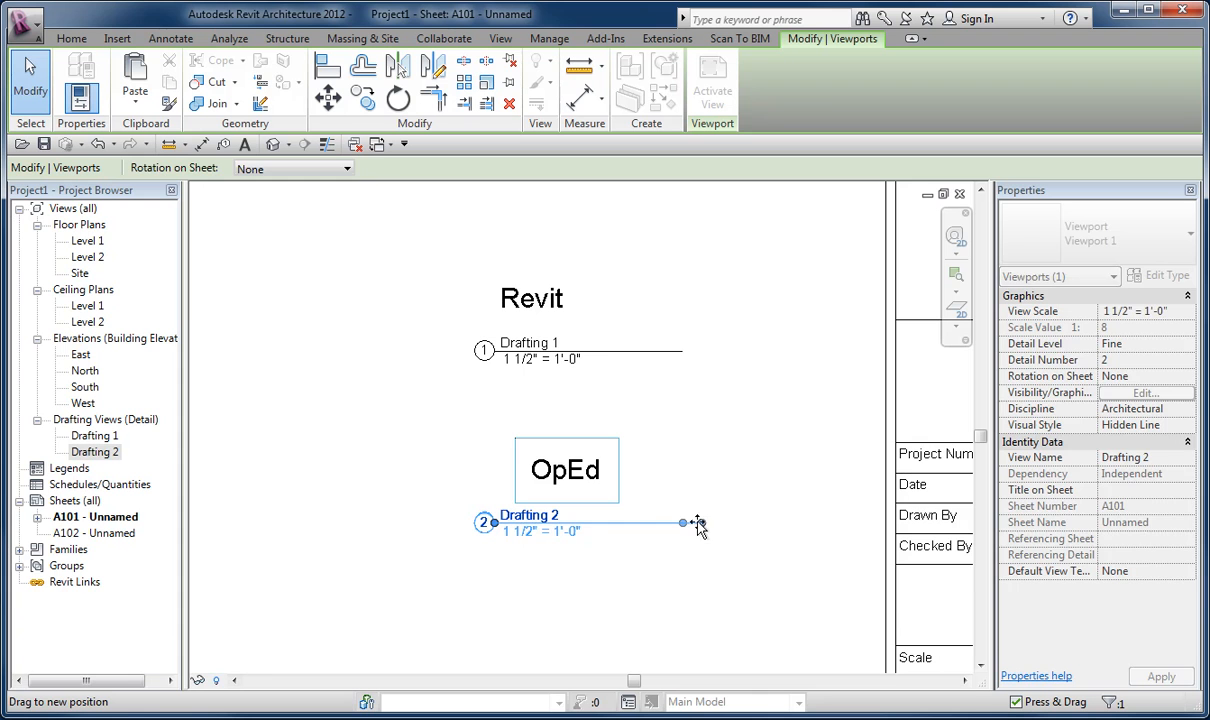
Step: Drag Drafting 2's title line end grip until it snaps in line with Drafting 1
left_click_drag(684, 524, 742, 524)
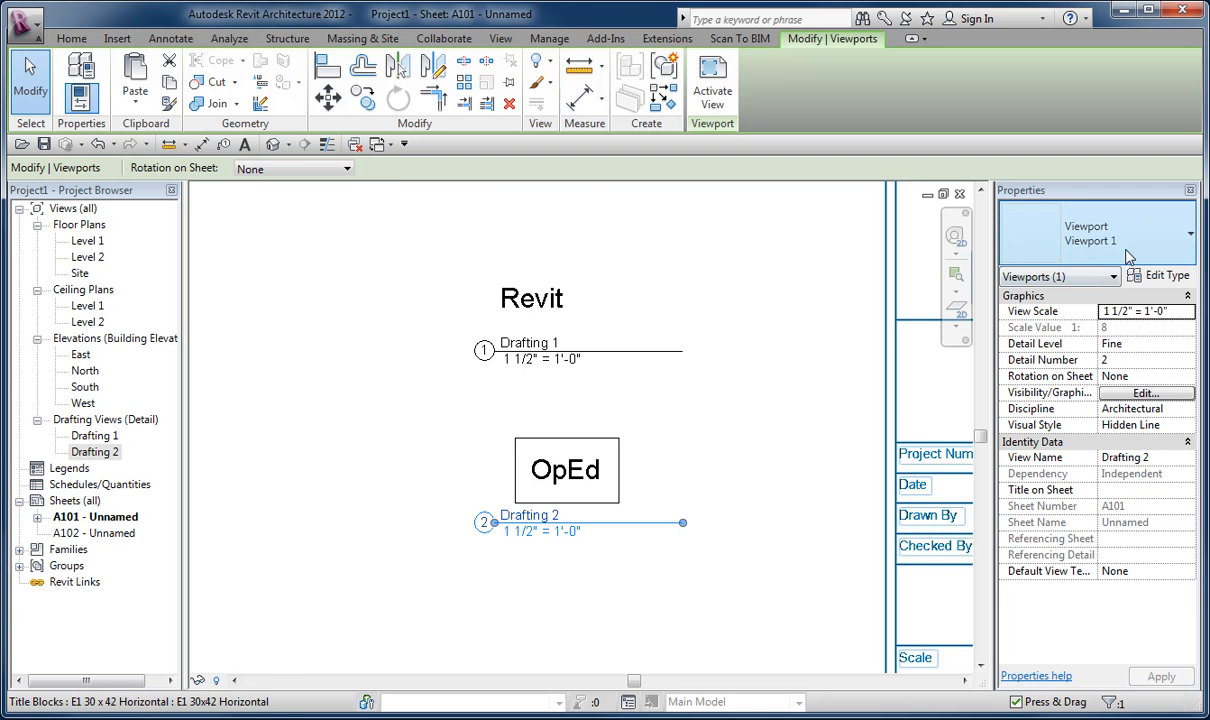
Step: Switch Drafting 2 to the Other Viewport type and re-drag its title line end grip
left_click(1188, 232)
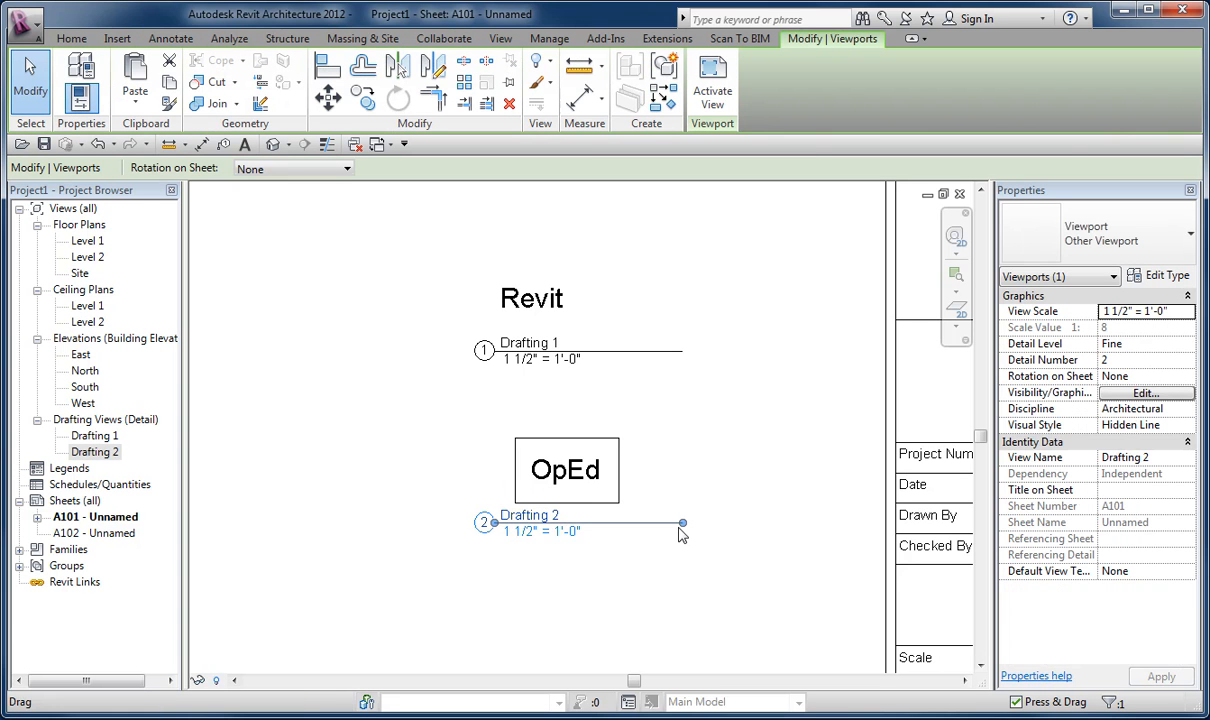
left_click_drag(684, 524, 704, 524)
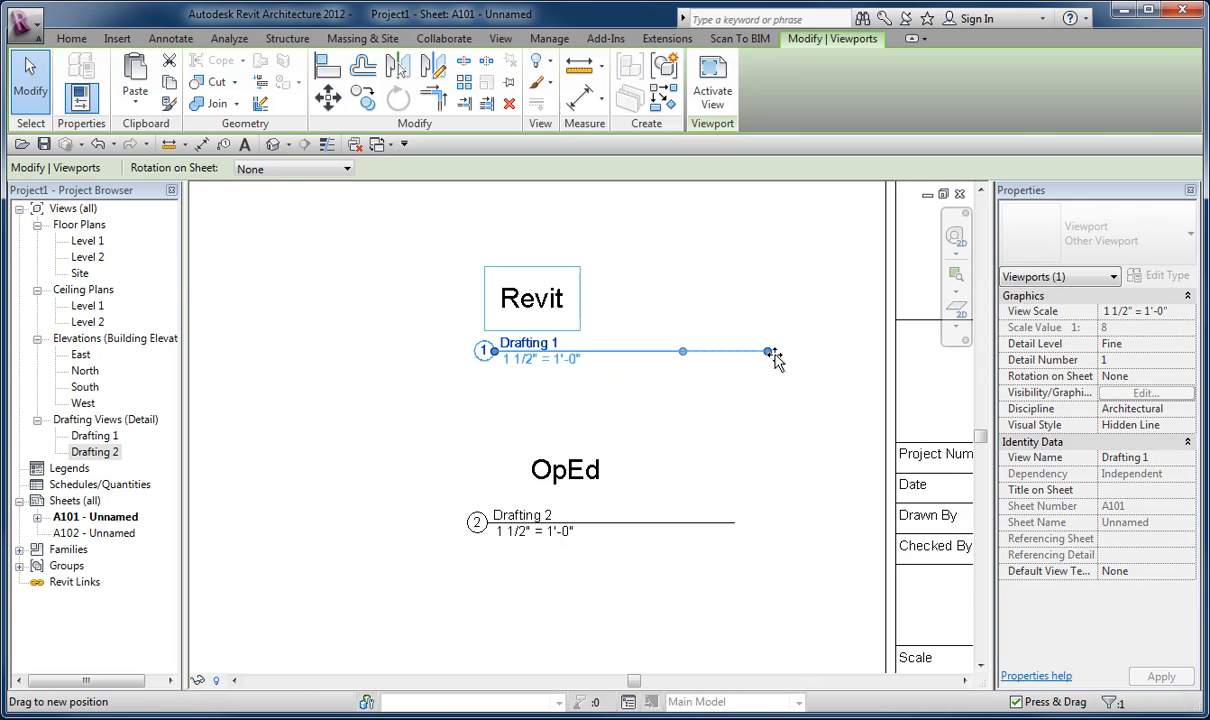
Step: Drag Drafting 1's title line right end grip to a new length
left_click_drag(768, 352, 712, 356)
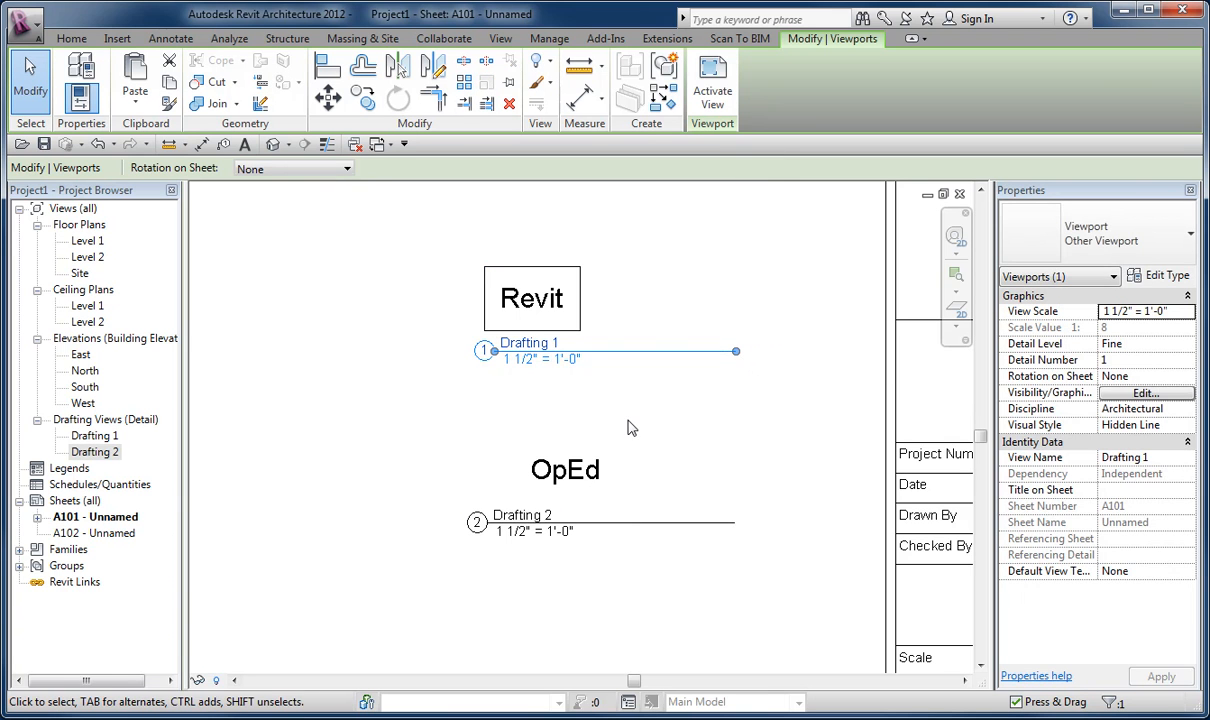
mouse_move(644, 430)
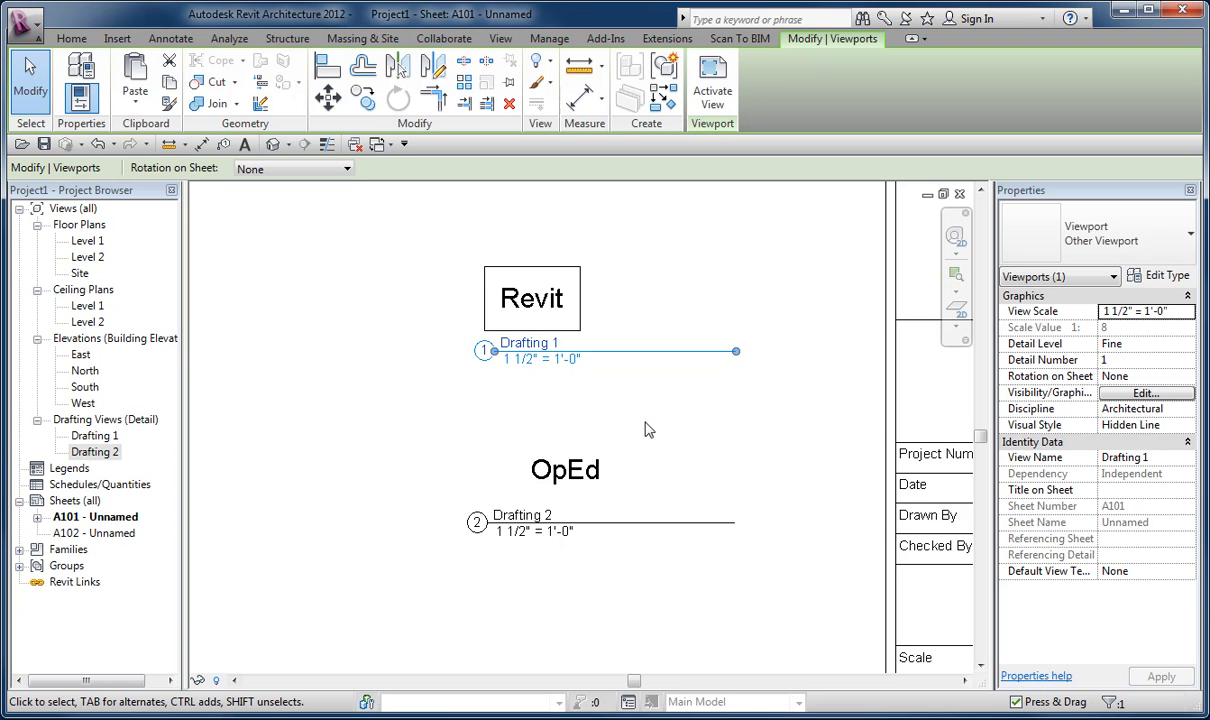
mouse_move(708, 362)
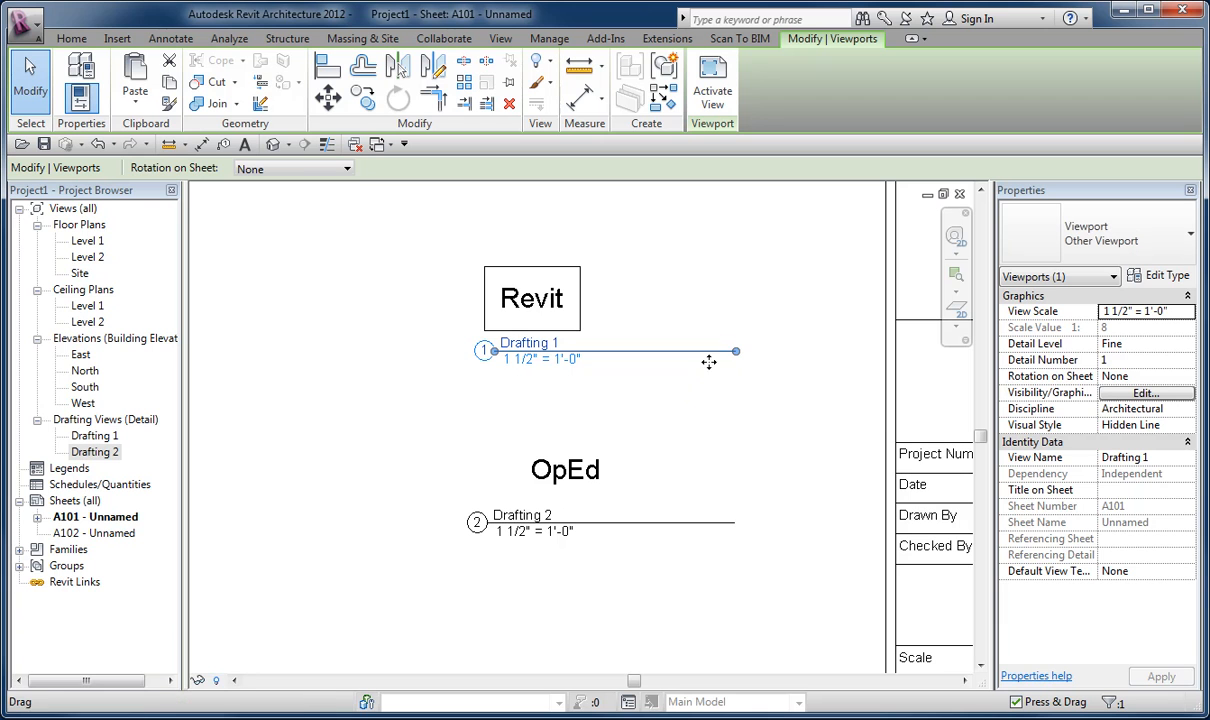